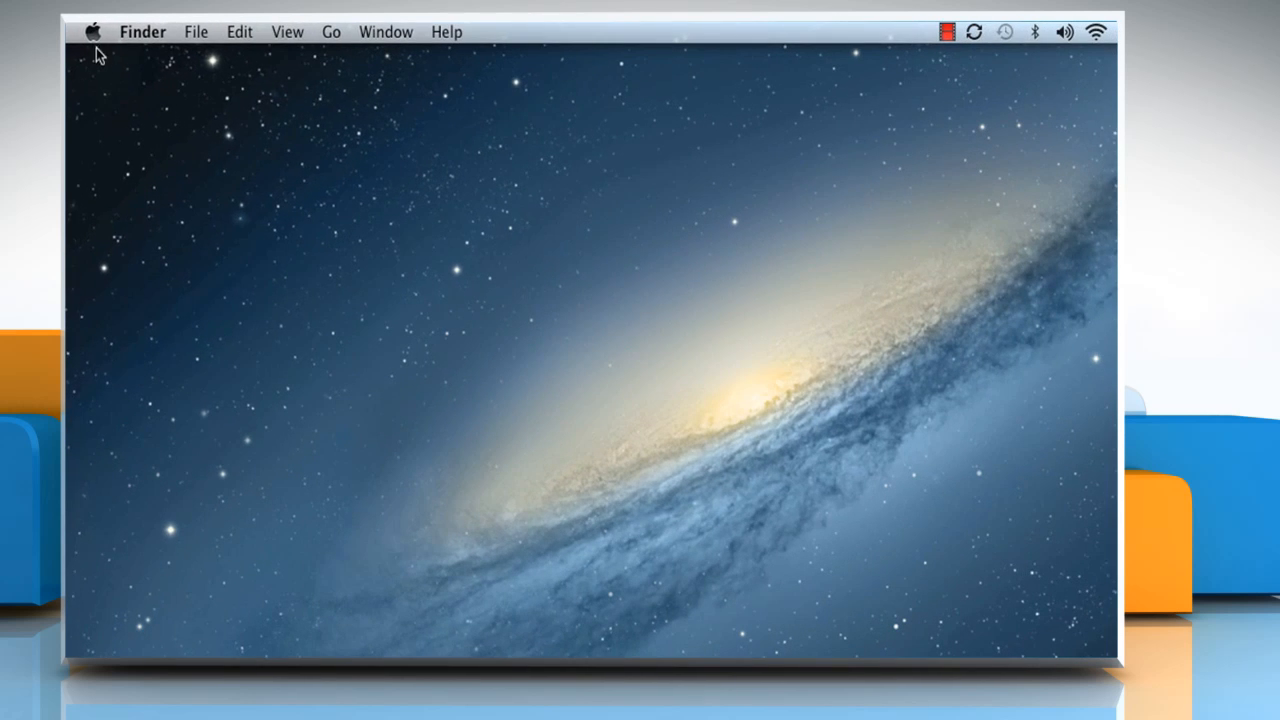
Step: Reach the Network pane of System Preferences via the Apple menu
click(92, 32)
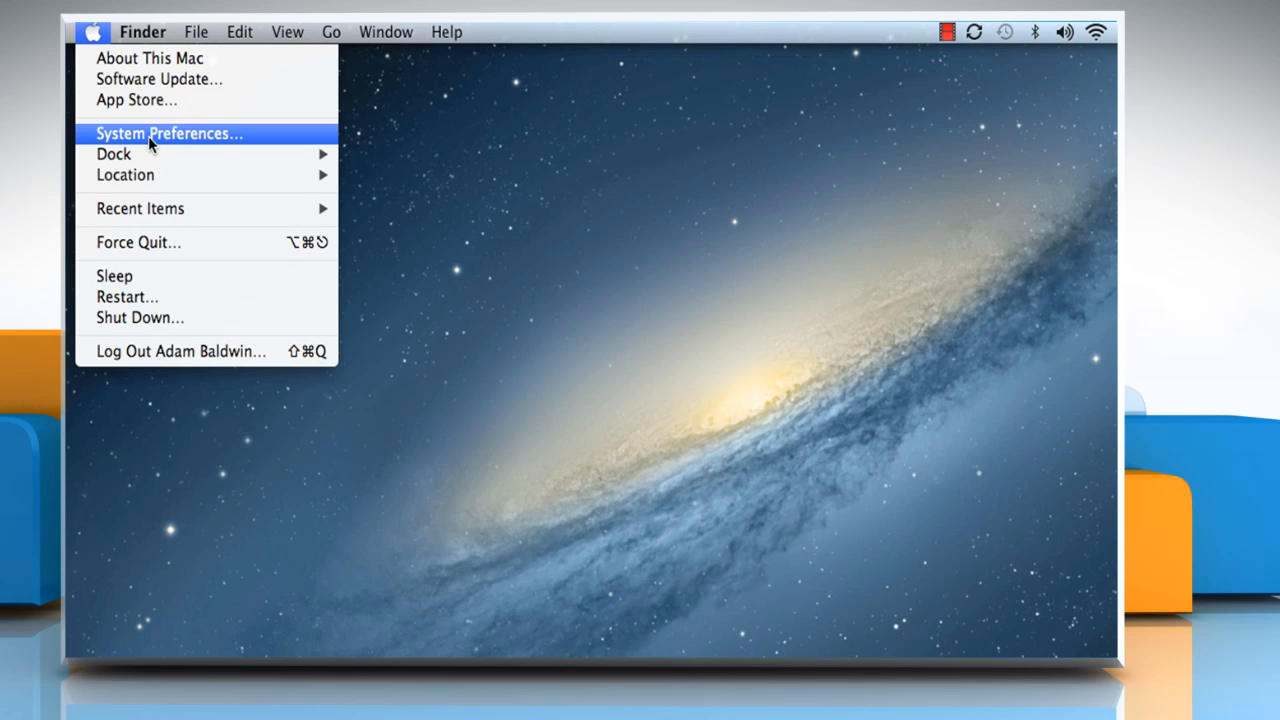
click(168, 132)
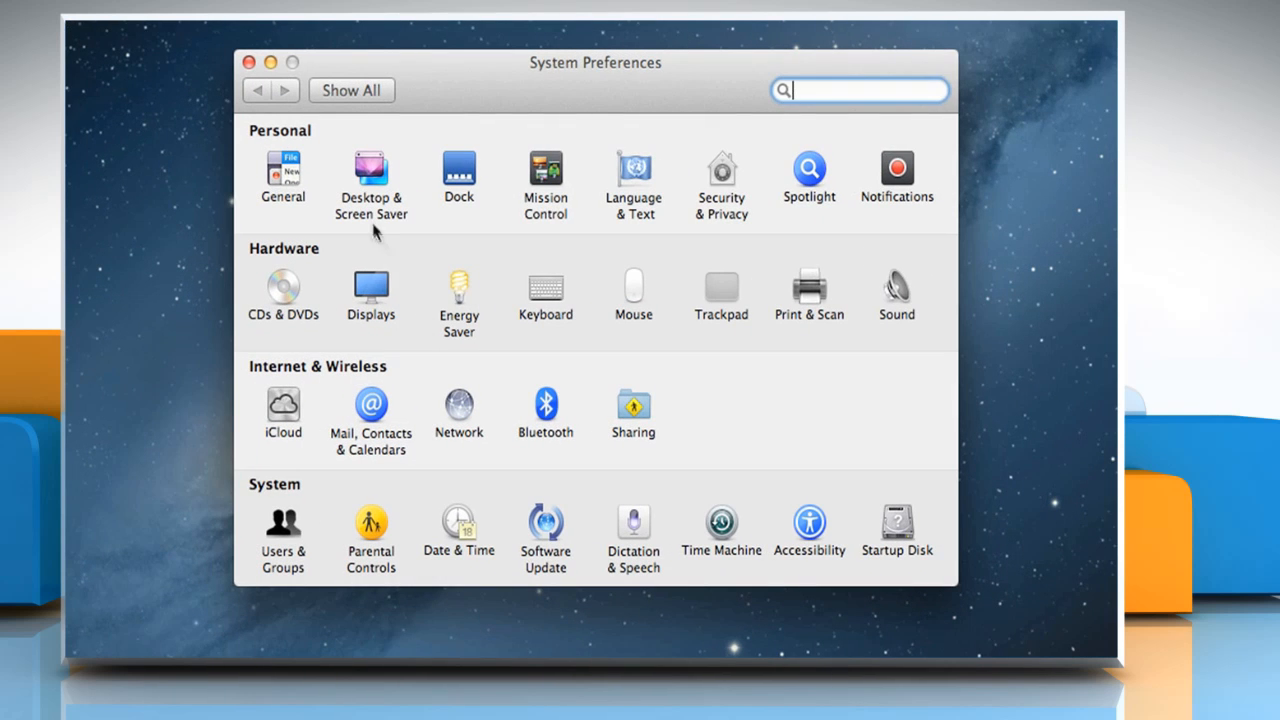
click(458, 410)
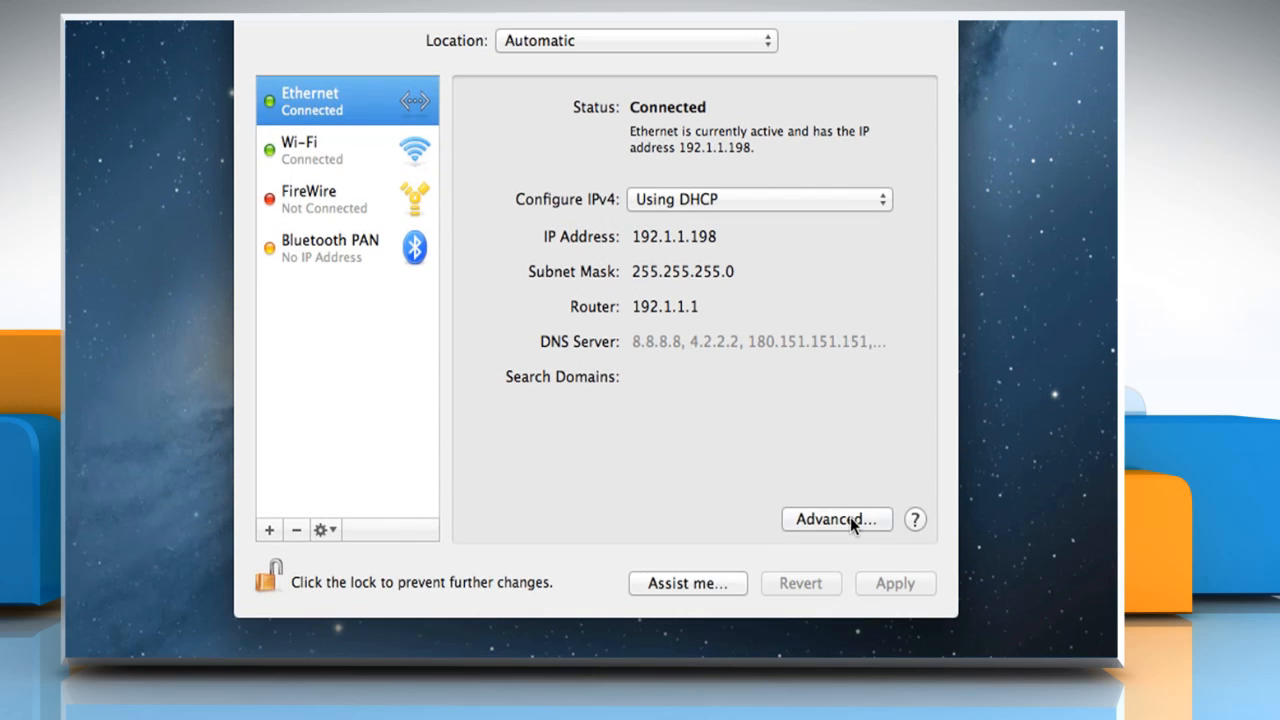
Step: Show Ethernet's Advanced TCP/IP settings with the Configure IPv6 options listed
click(836, 520)
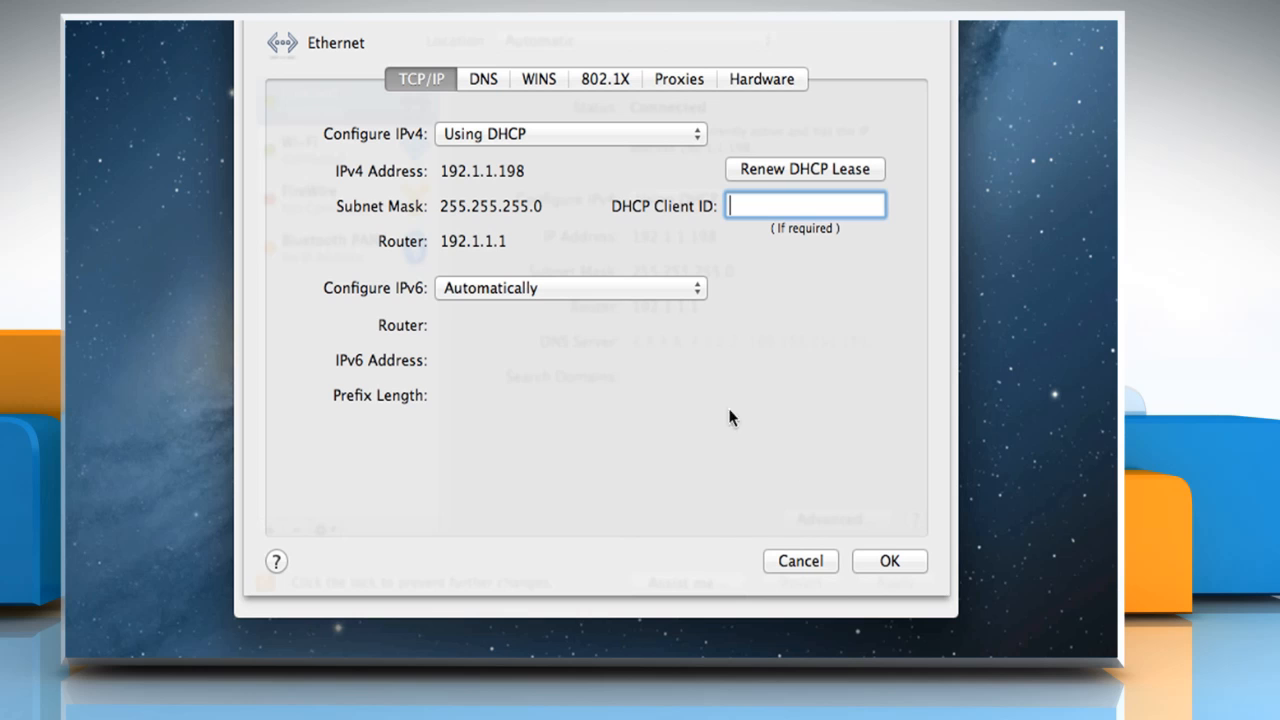
mouse_move(618, 318)
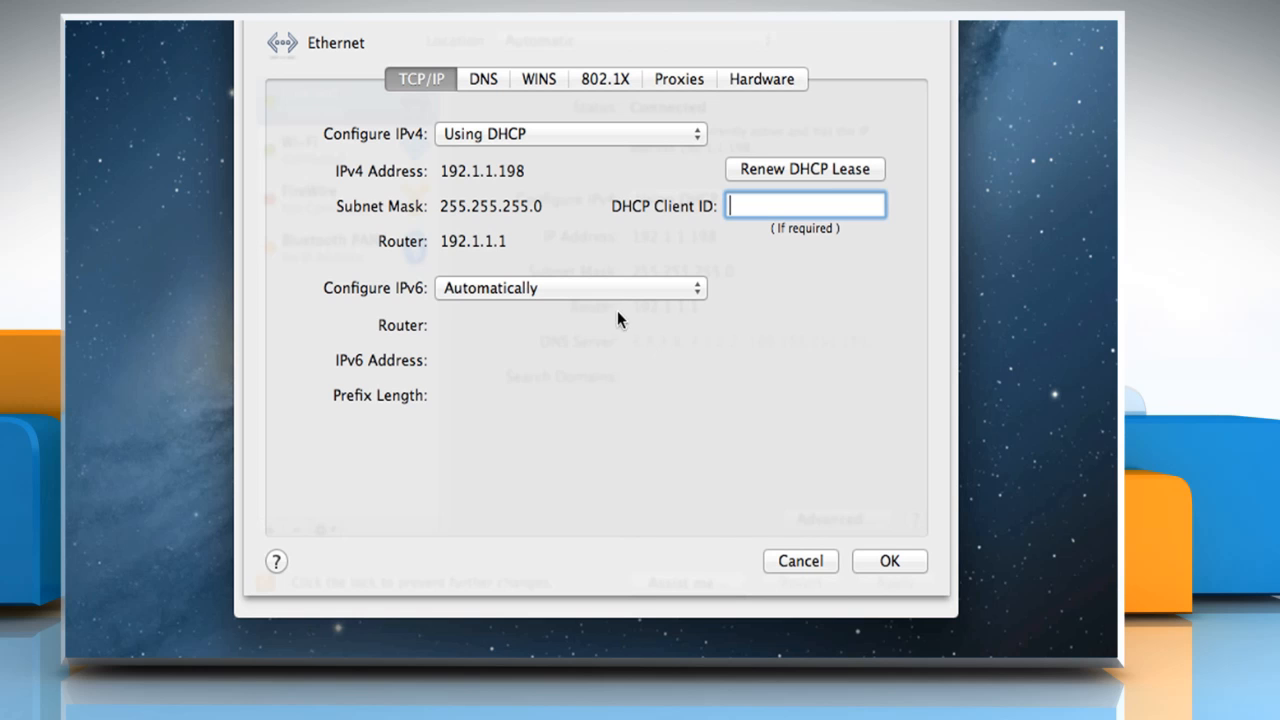
click(570, 288)
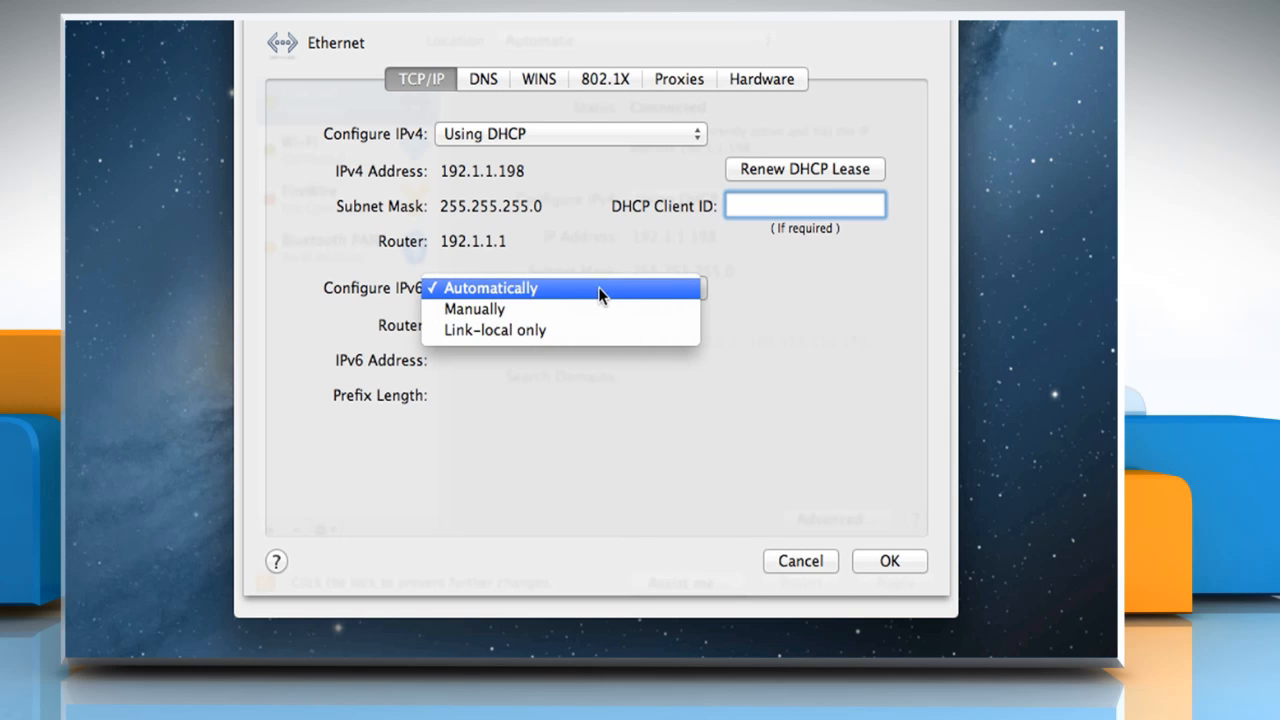
mouse_move(502, 322)
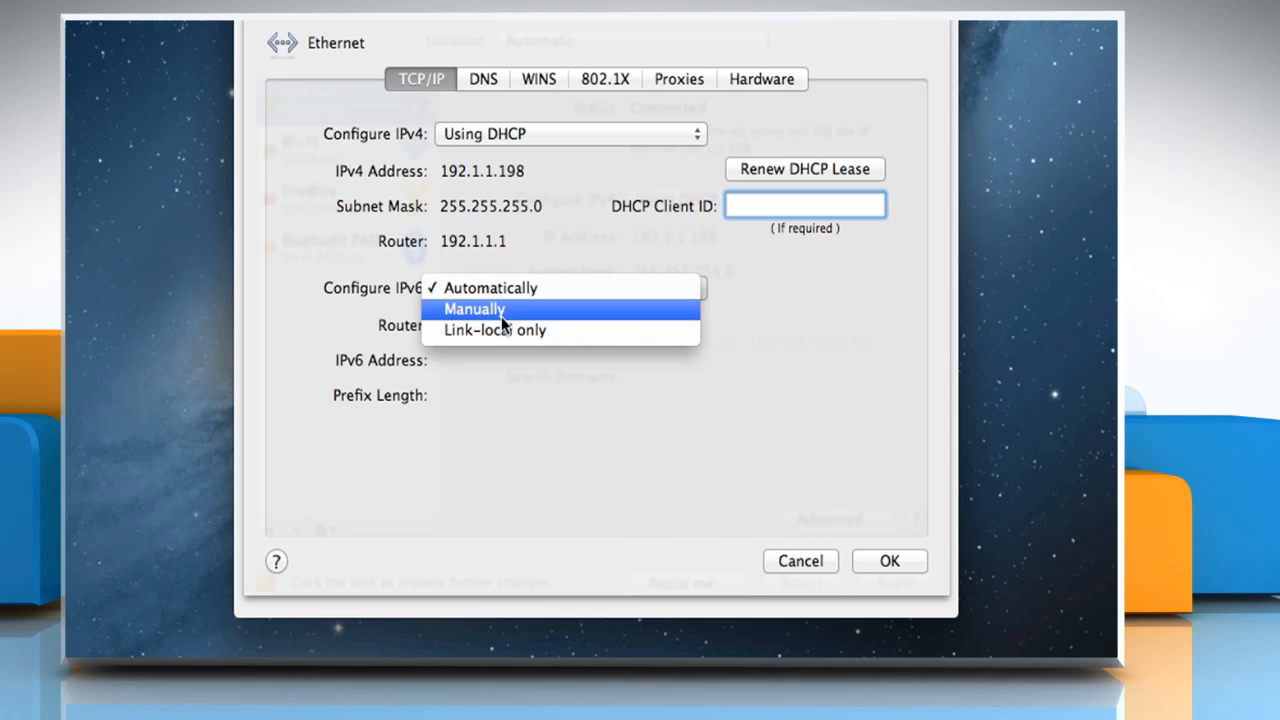
mouse_move(528, 330)
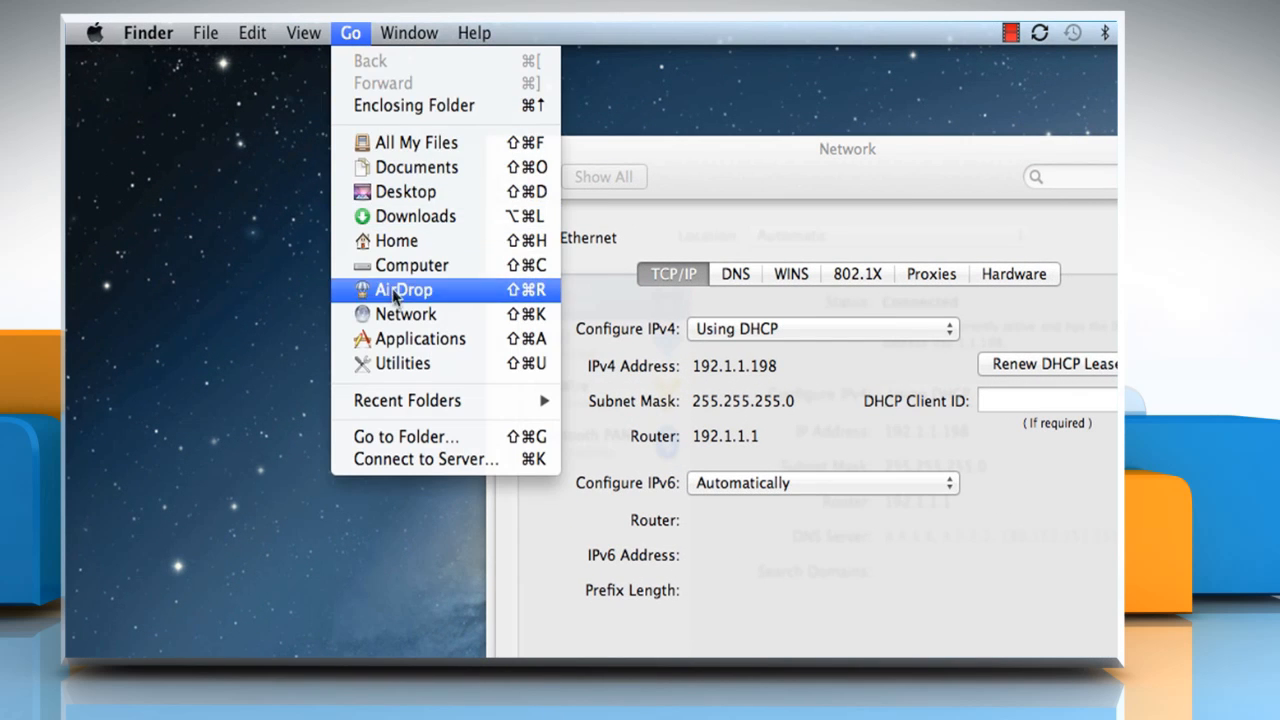
Step: Launch Terminal from Finder's Utilities folder
click(404, 364)
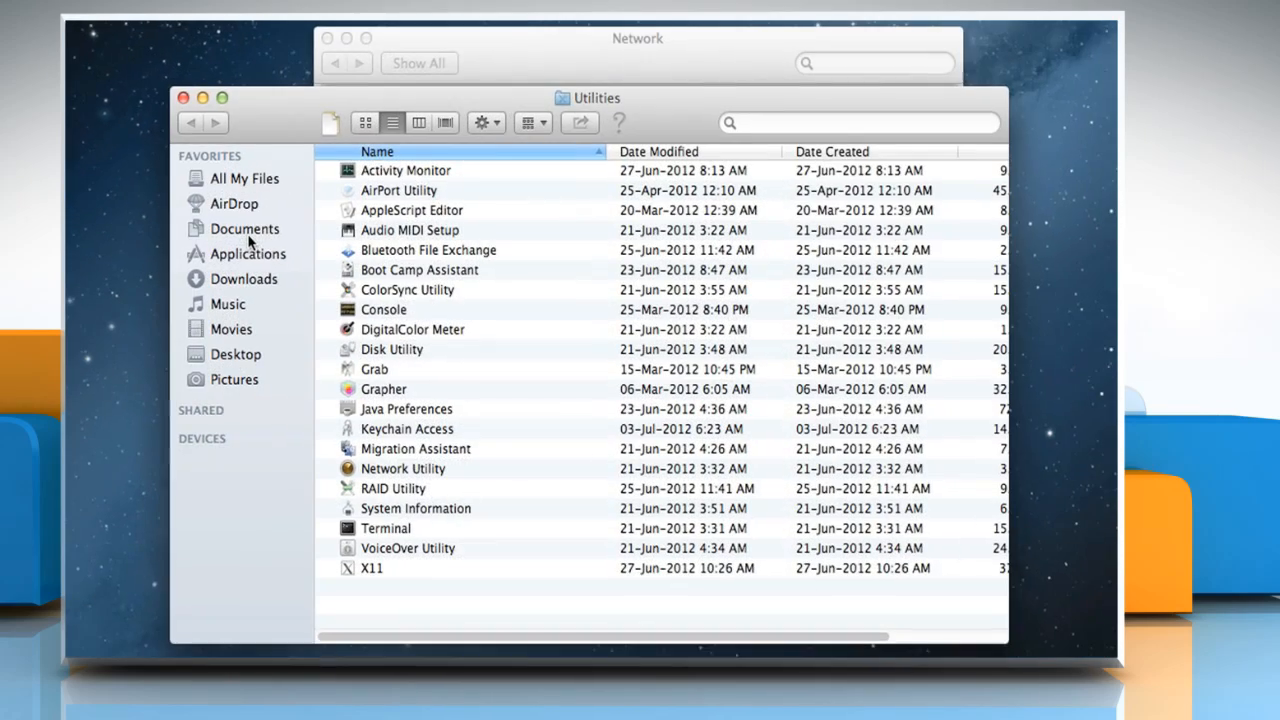
mouse_move(378, 536)
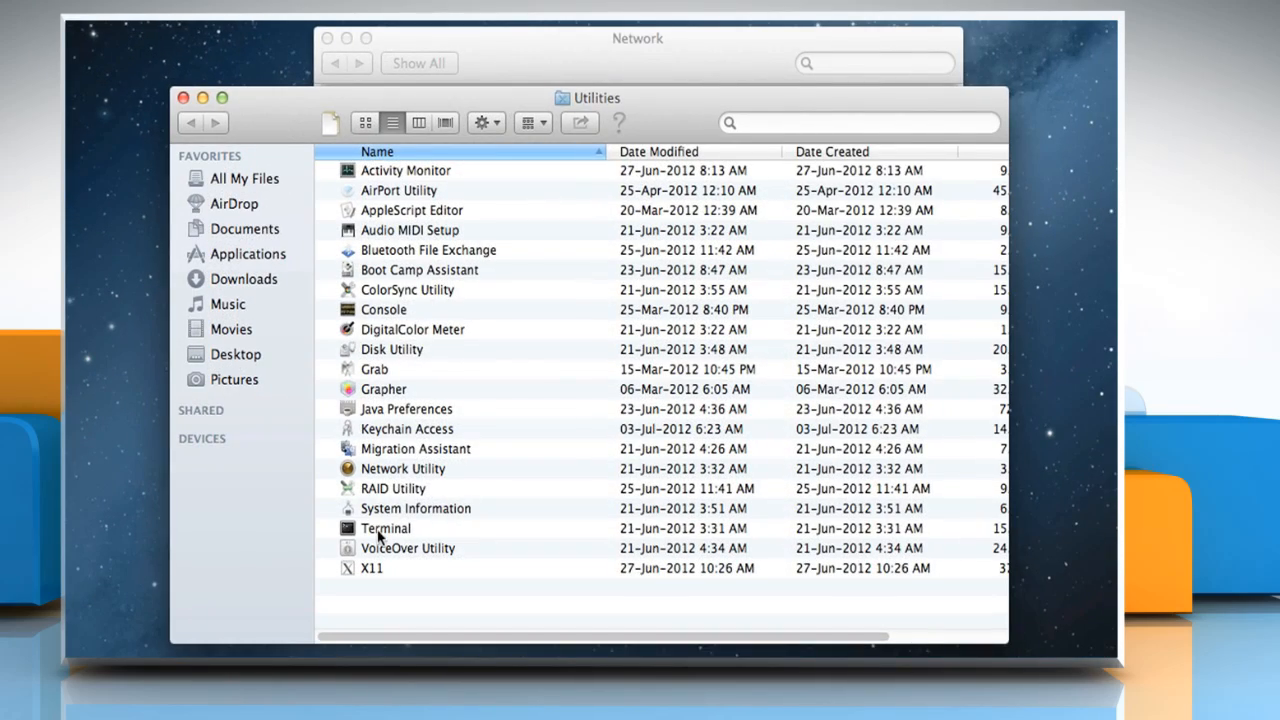
double_click(384, 528)
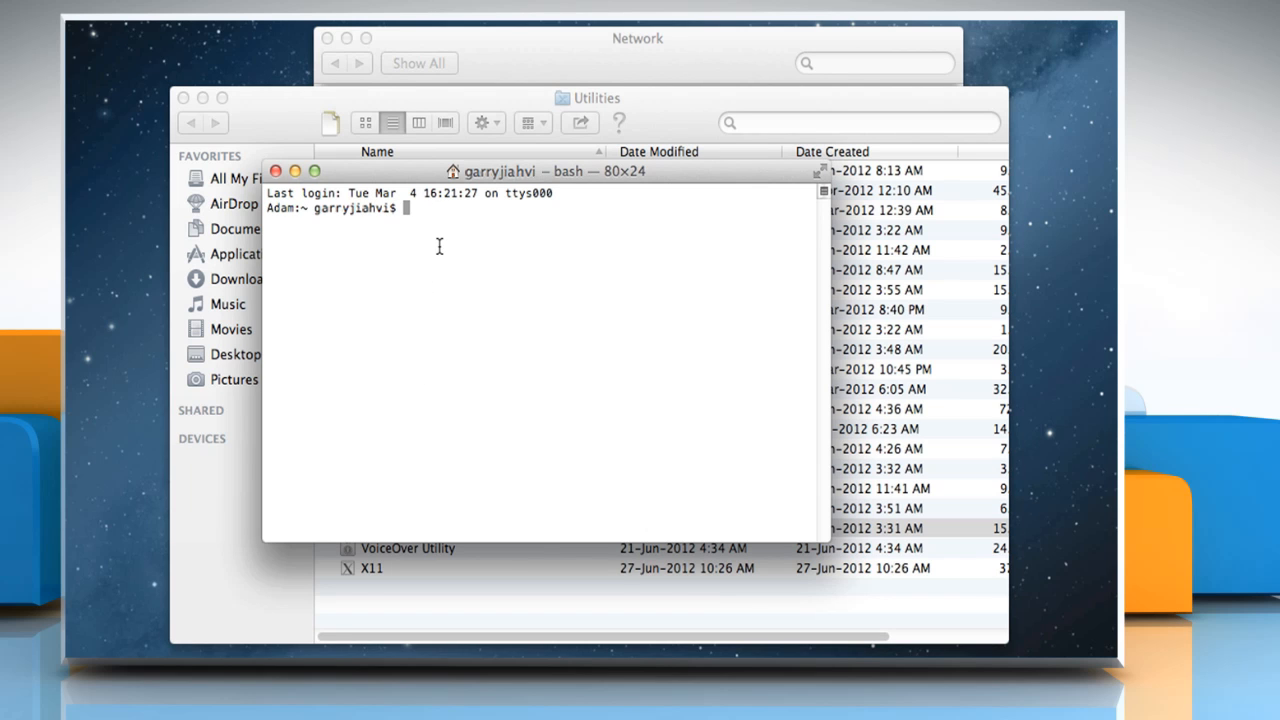
Step: Run 'networksetup -setv6off Ethernet' to disable IPv6 on Ethernet
text(network)
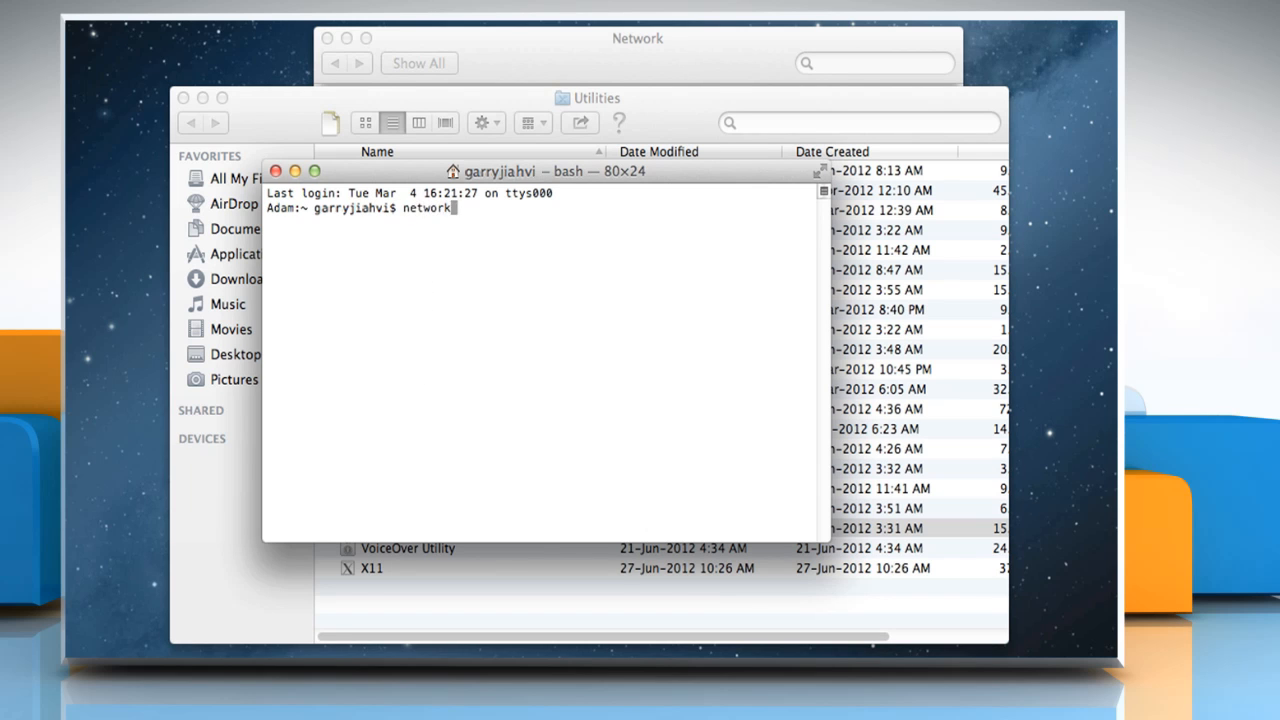
text(setup -se)
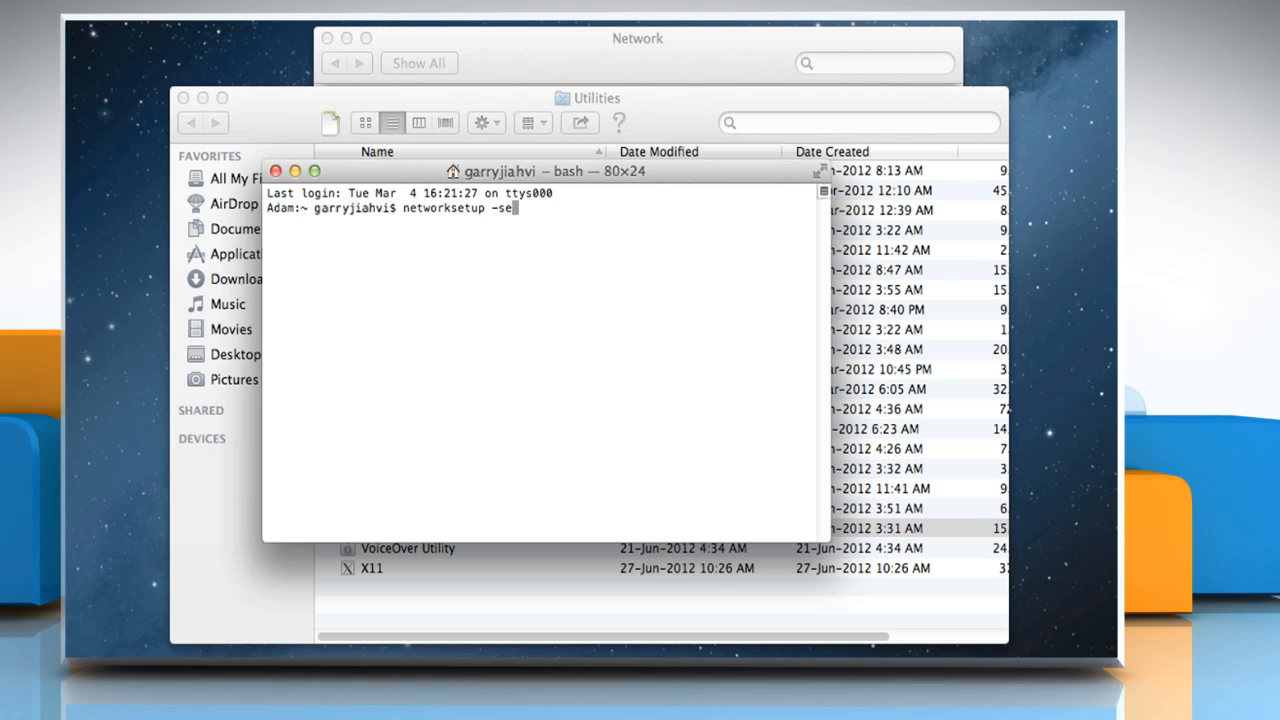
text(tv6off)
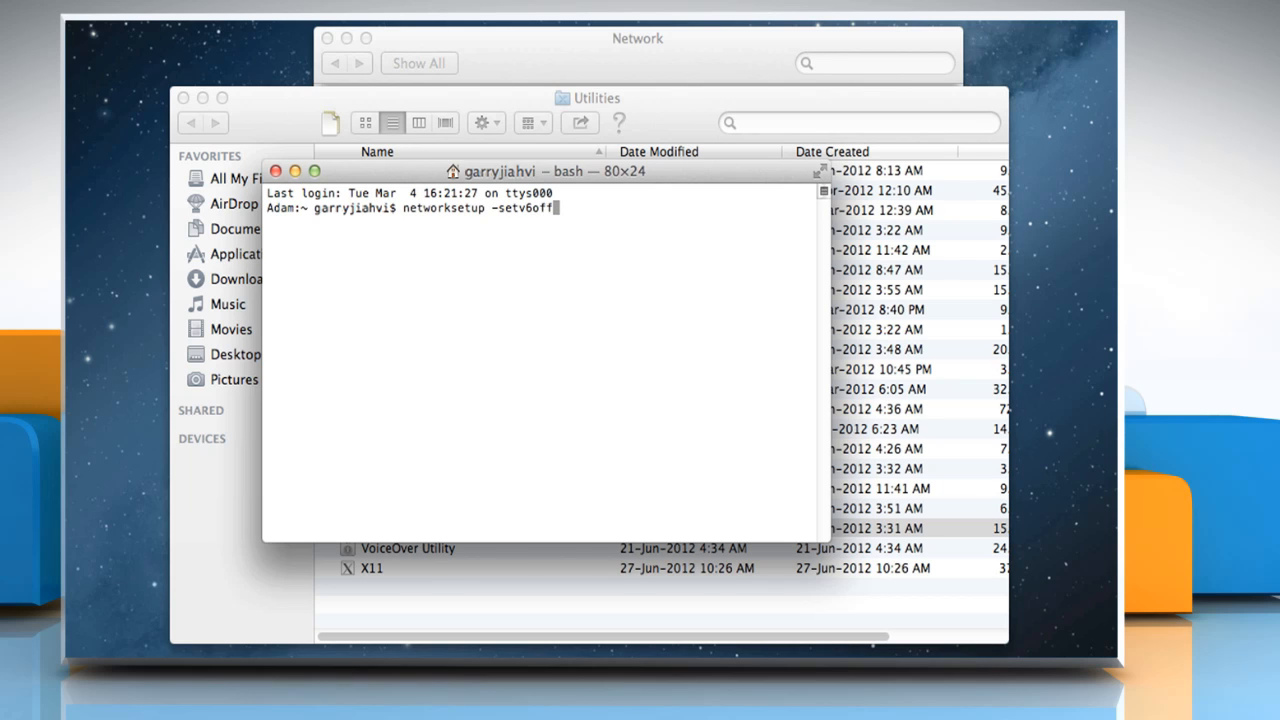
text(E)
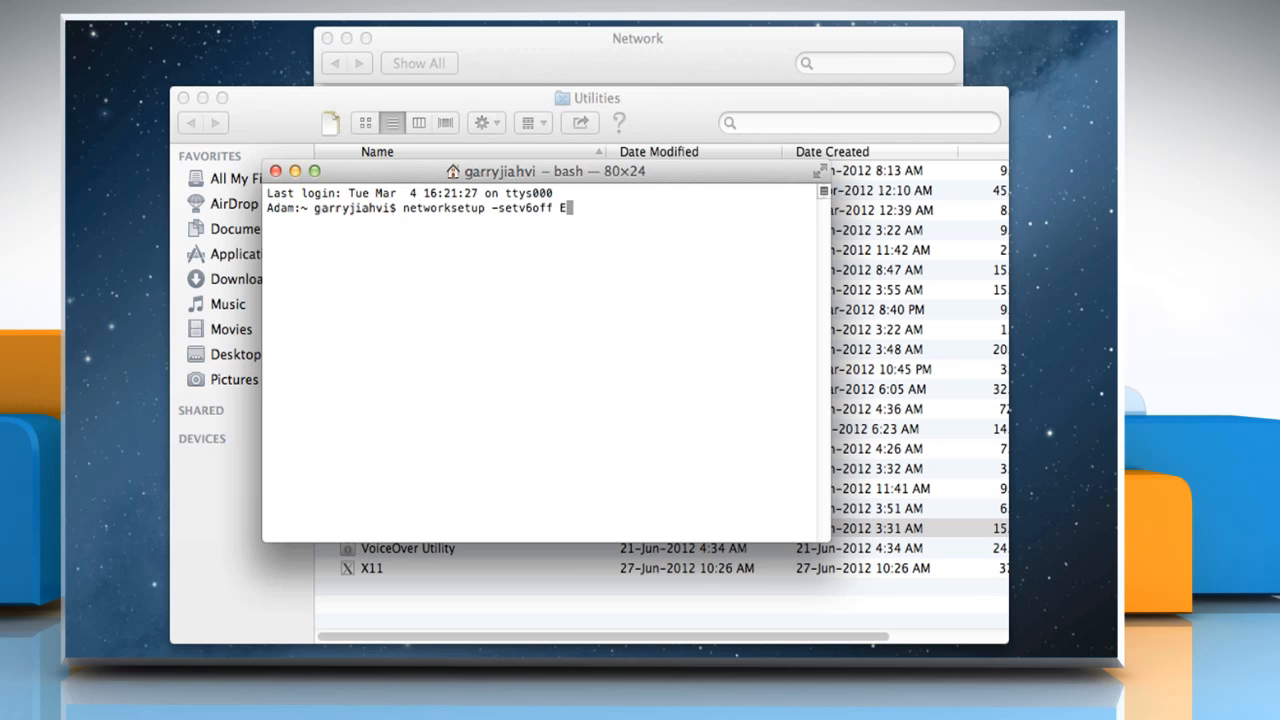
text(thernet)
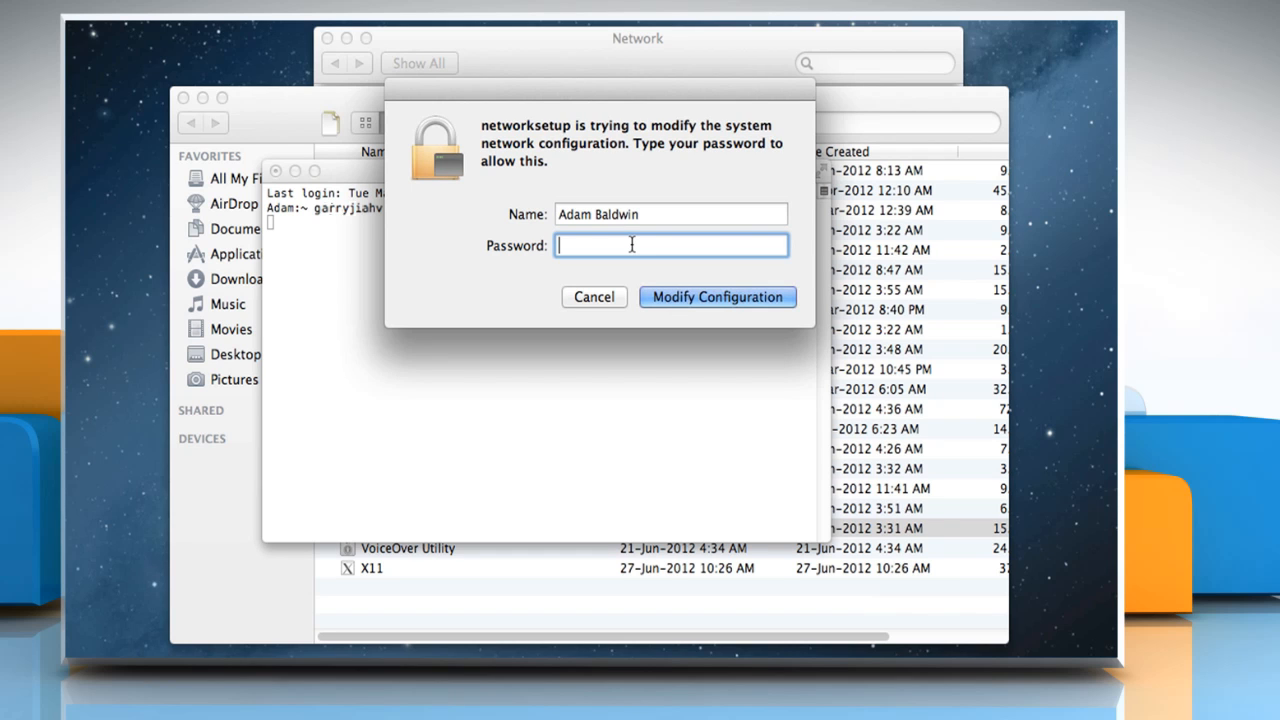
Step: Enter the password and choose Modify Configuration to authorize the change
text(•)
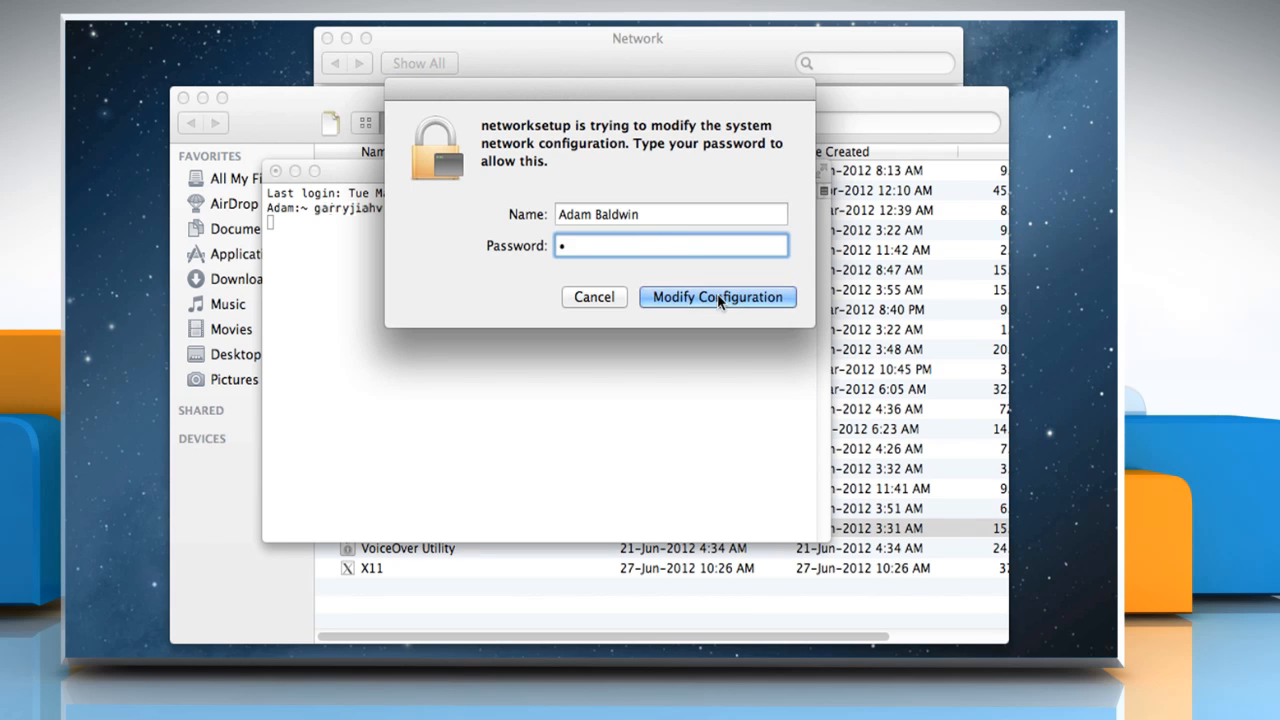
click(716, 296)
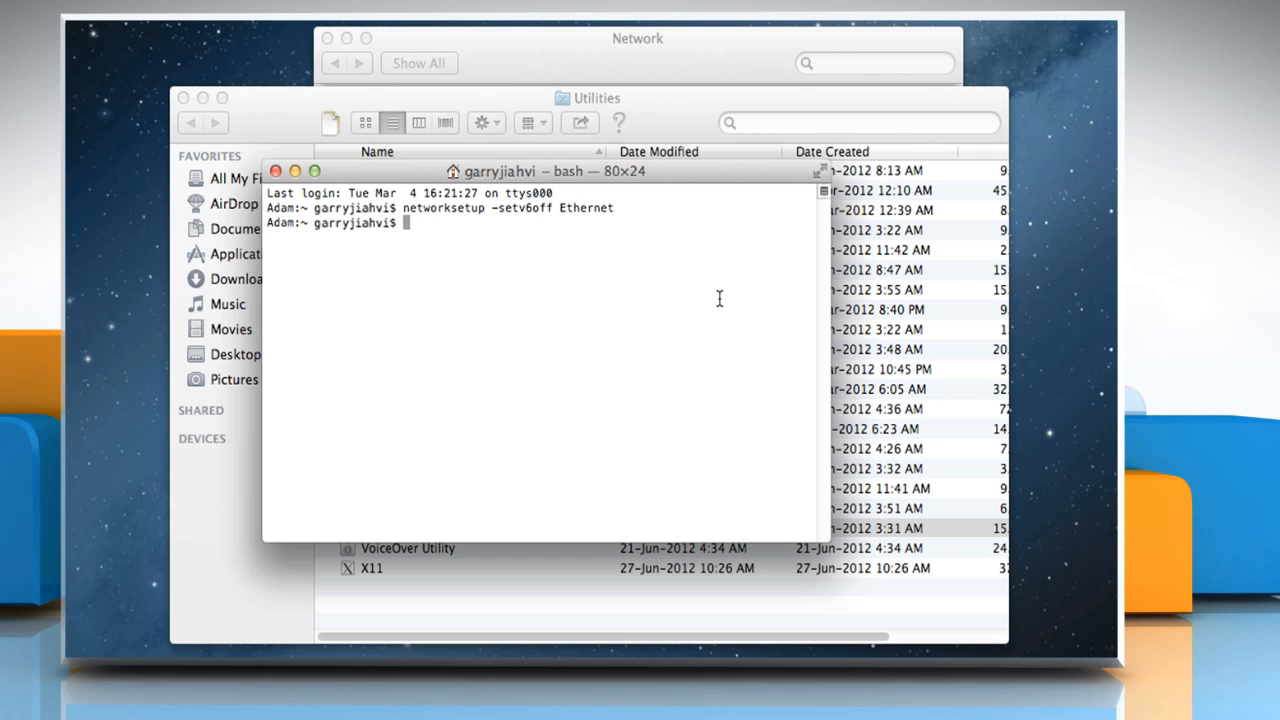
mouse_move(630, 68)
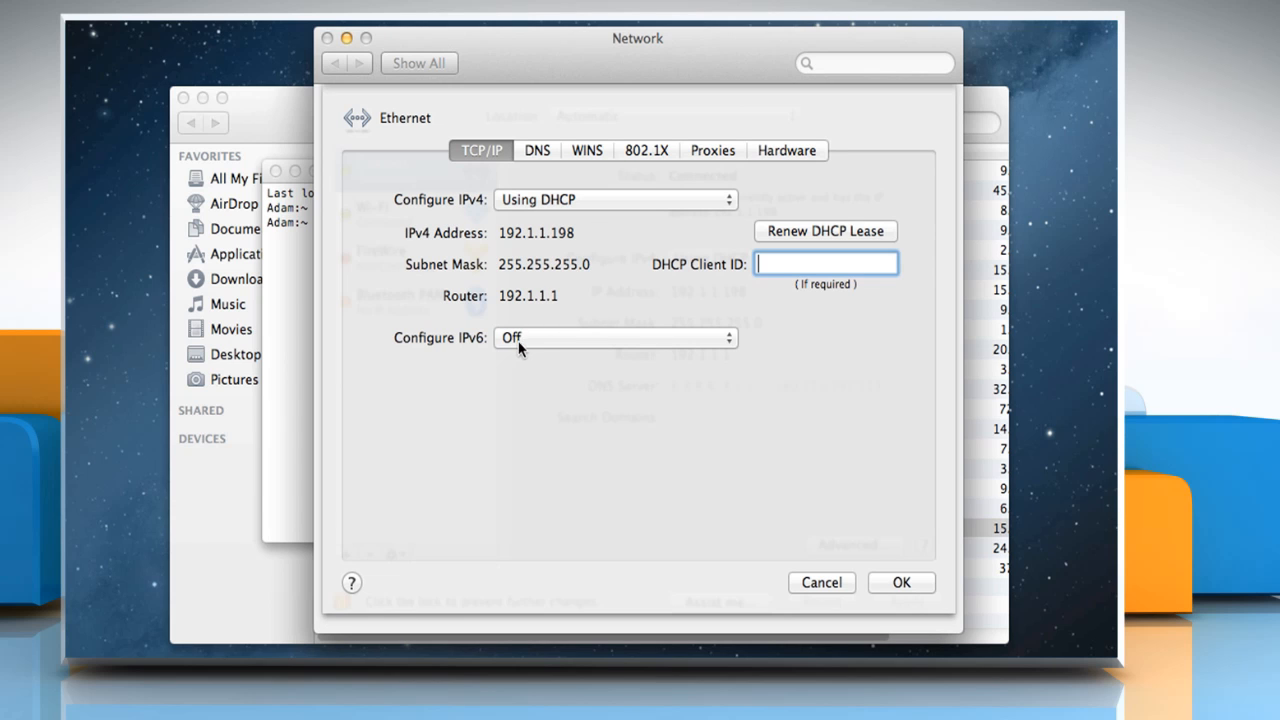
Step: Verify Configure IPv6 reads Off for Ethernet and accept with OK
click(616, 336)
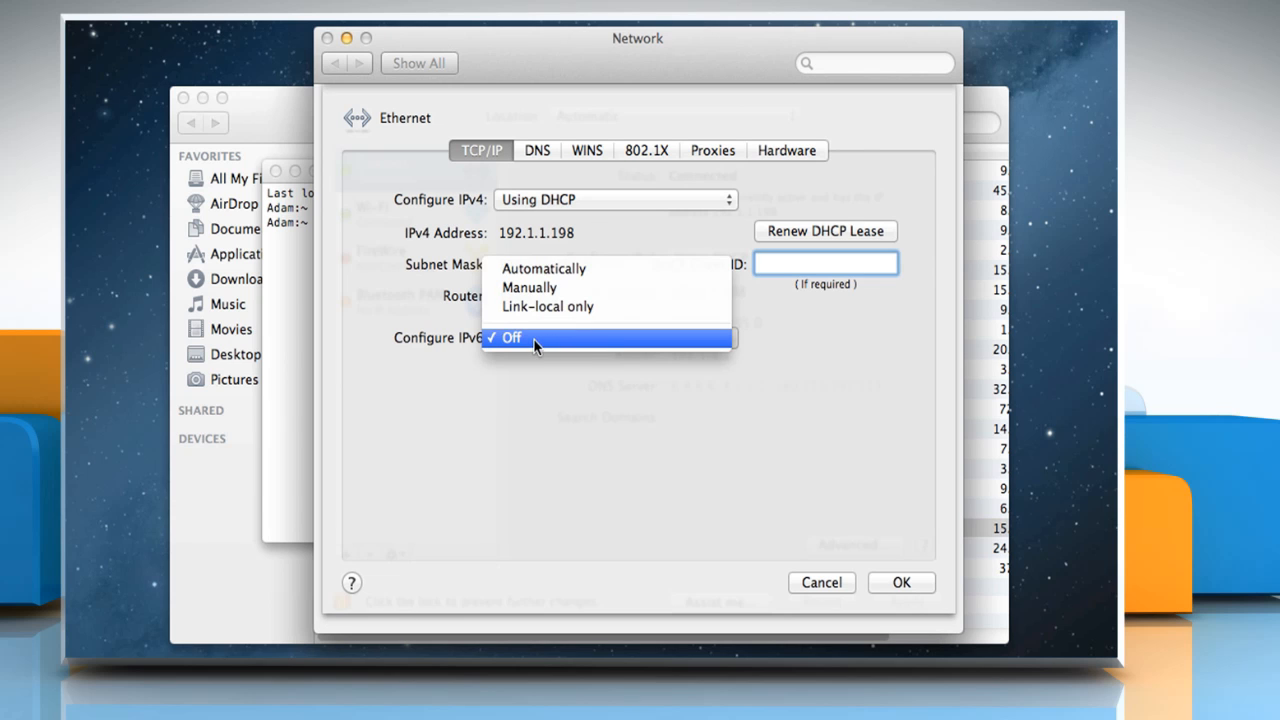
click(512, 336)
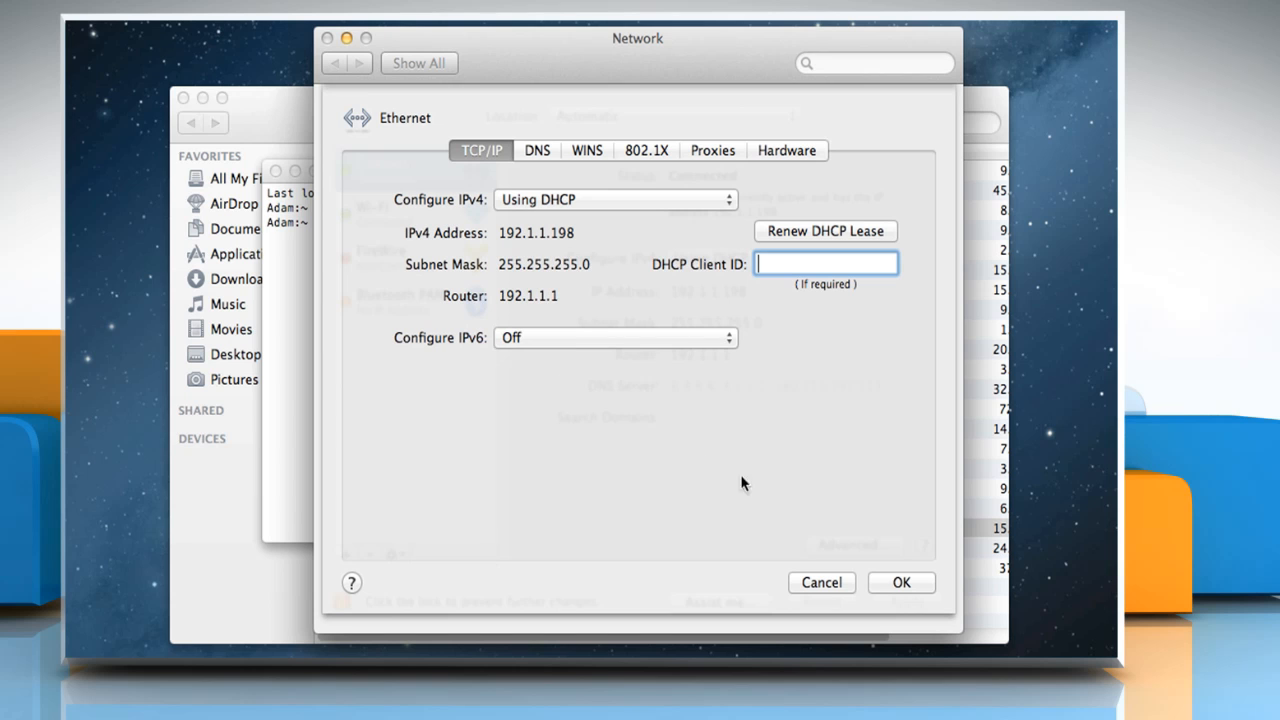
click(900, 582)
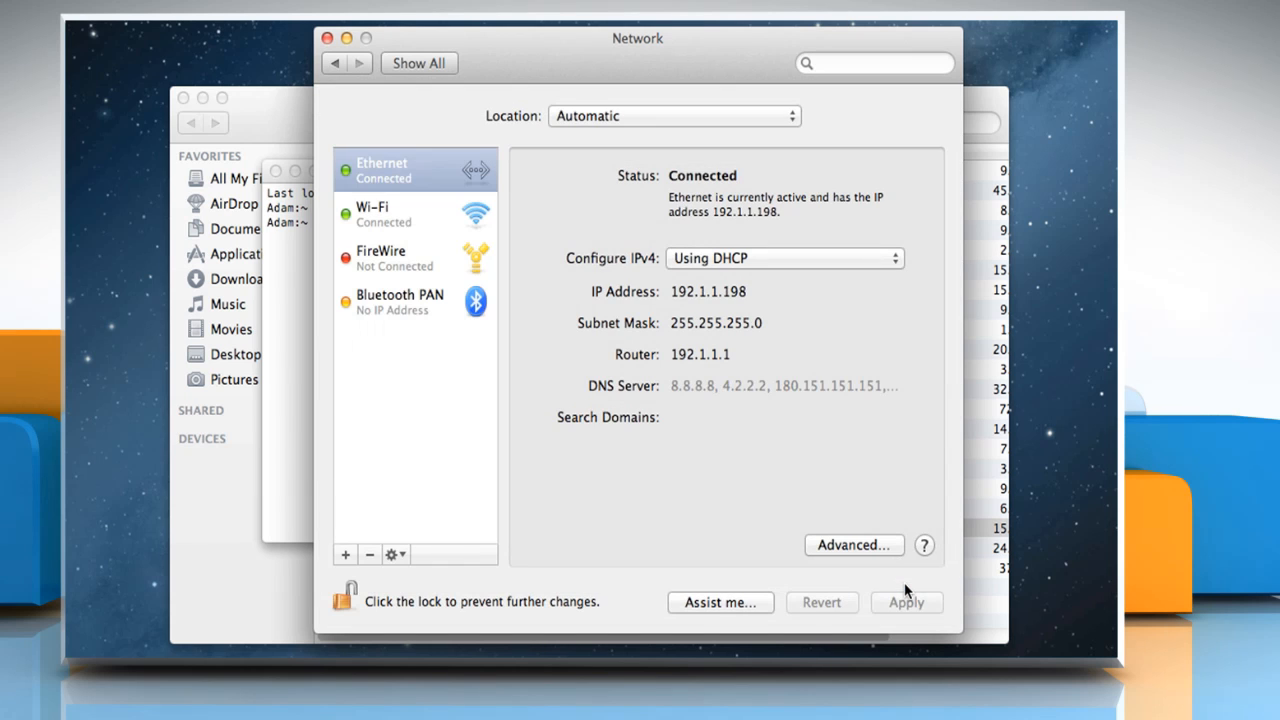
mouse_move(904, 592)
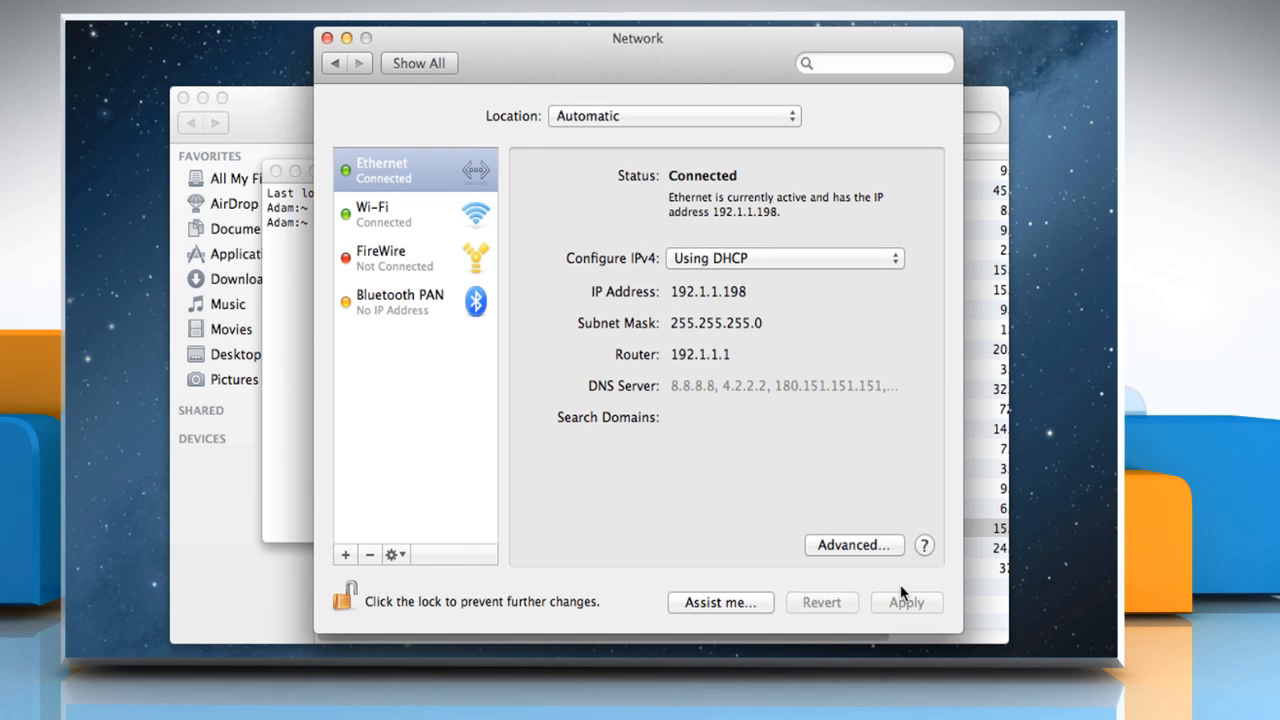